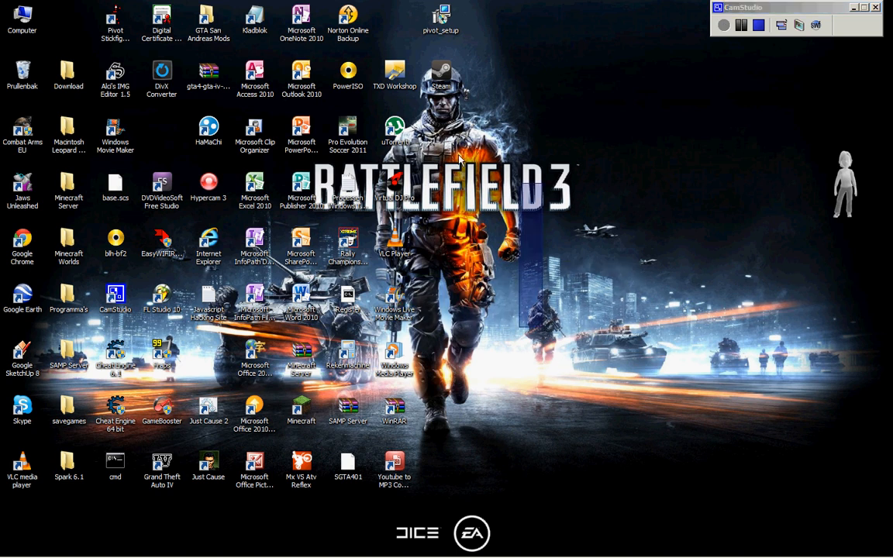
{"action": "mouse_move", "coordinate": [554, 391]}
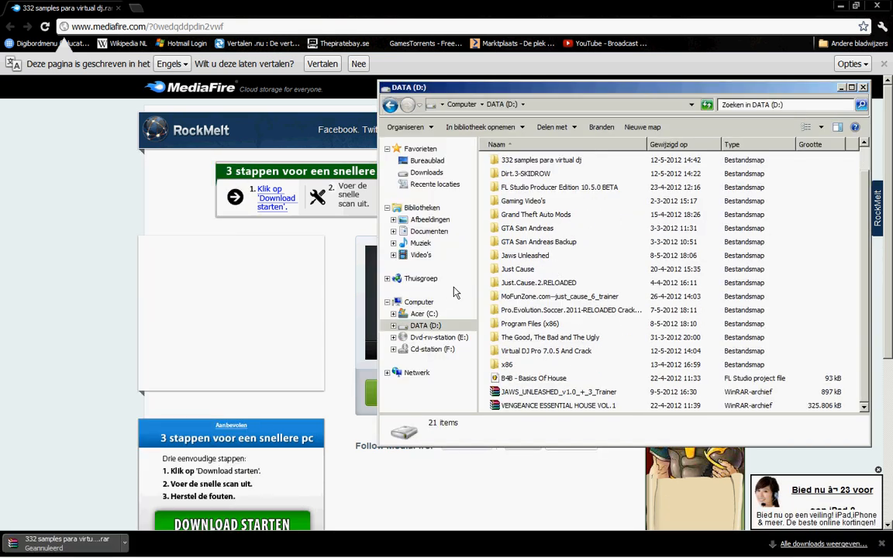
Step: Browse to Muziek > Mijn muziek > Samples and Beats and select the 'Be aware, now here is!!' file
{"action": "left_click", "coordinate": [420, 242]}
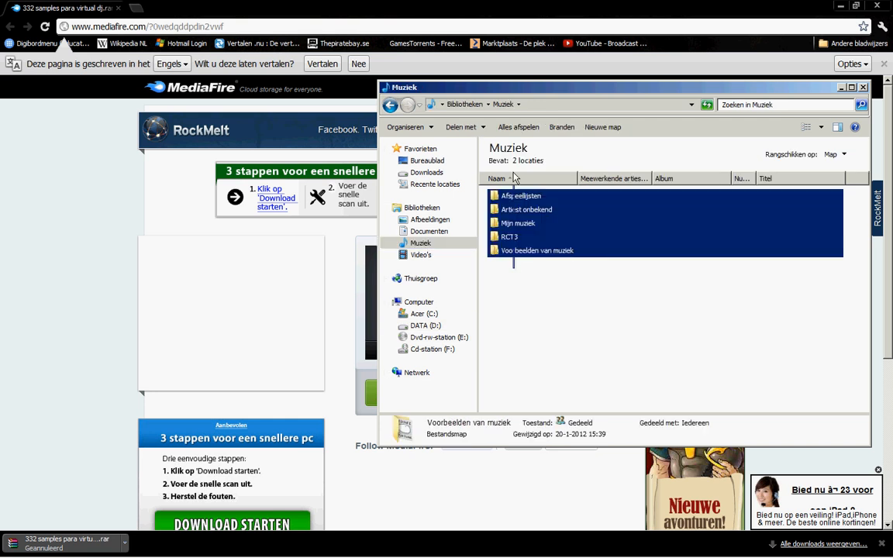
{"action": "double_click", "coordinate": [518, 223]}
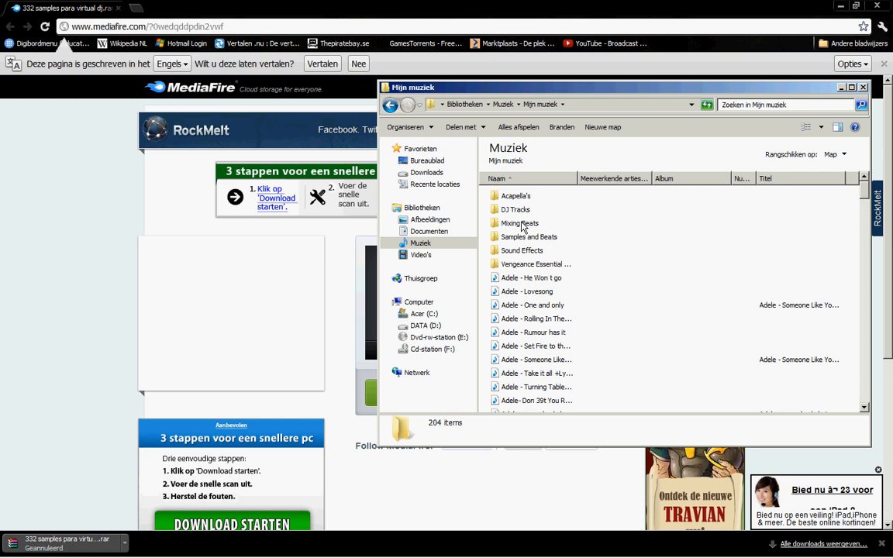
{"action": "double_click", "coordinate": [527, 236]}
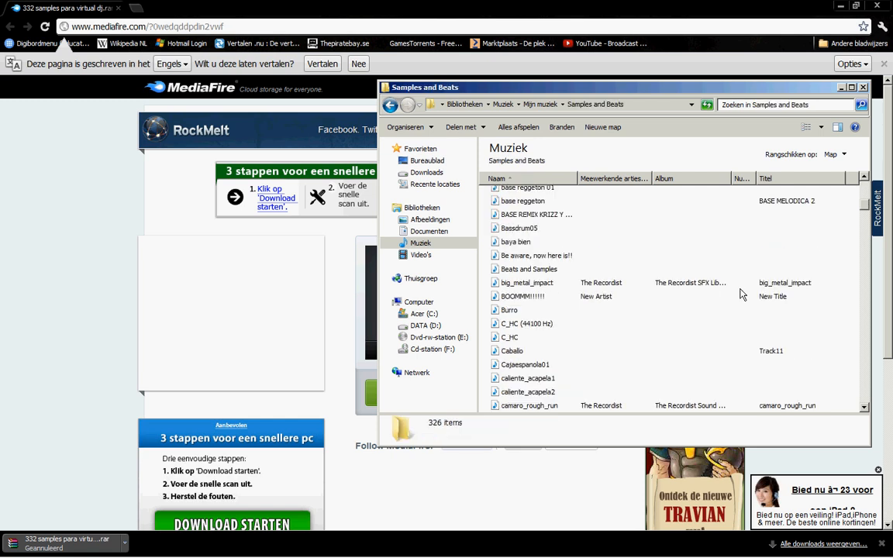
{"action": "left_click", "coordinate": [522, 296]}
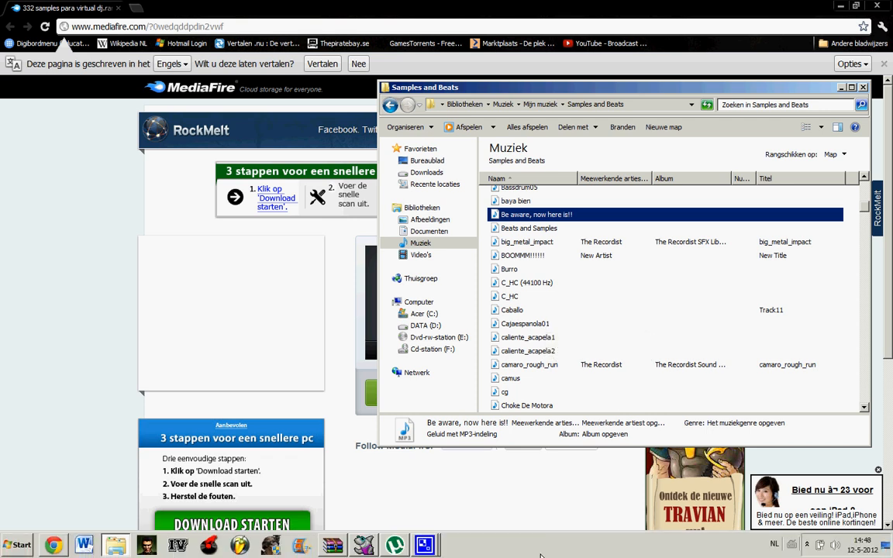
{"action": "mouse_move", "coordinate": [216, 483]}
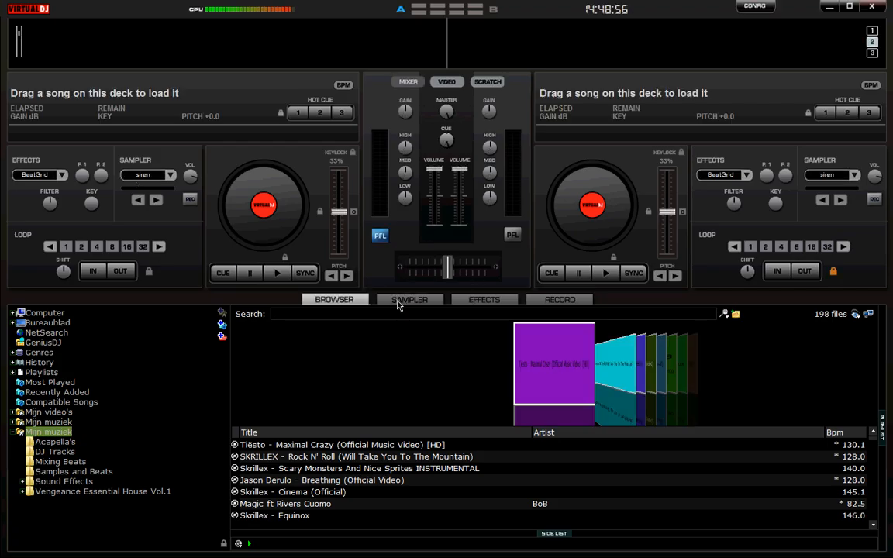
Step: Switch from the Browser to the Sampler panel showing the loaded sample slots
{"action": "left_click", "coordinate": [409, 299]}
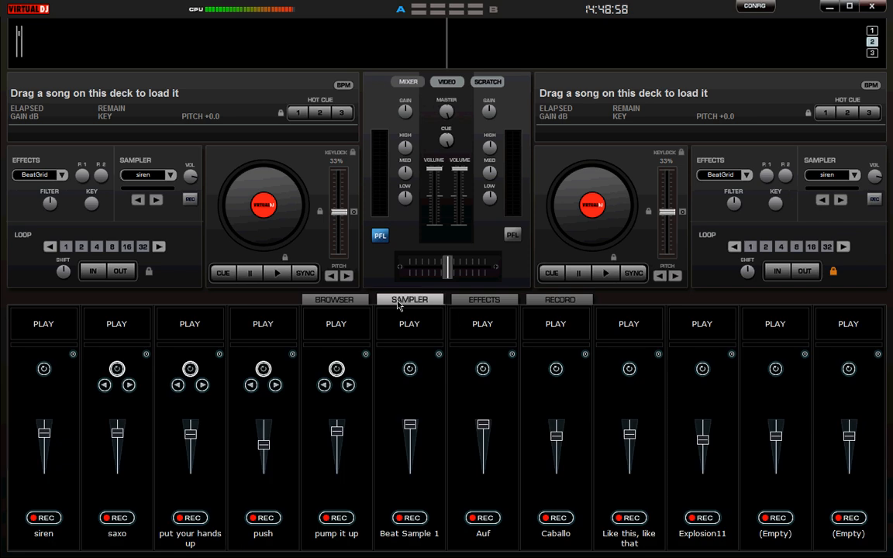
{"action": "mouse_move", "coordinate": [818, 363]}
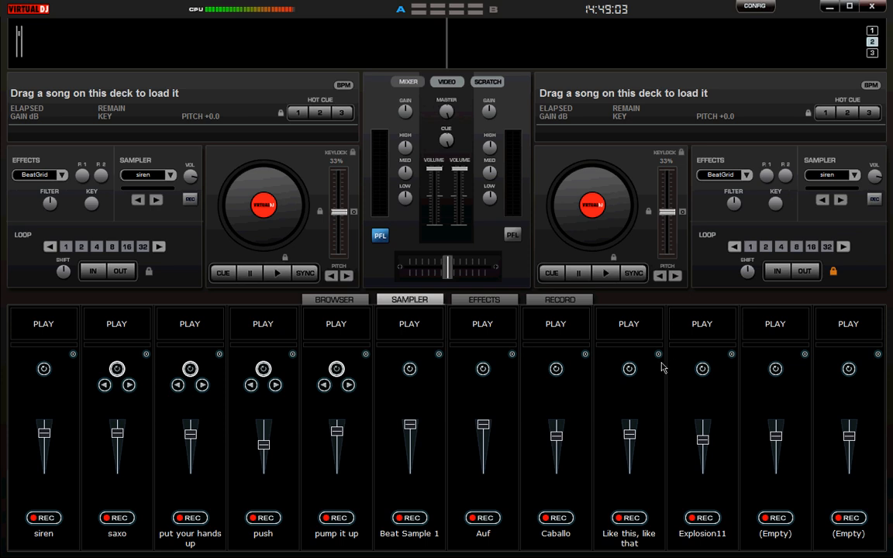
{"action": "mouse_move", "coordinate": [806, 353]}
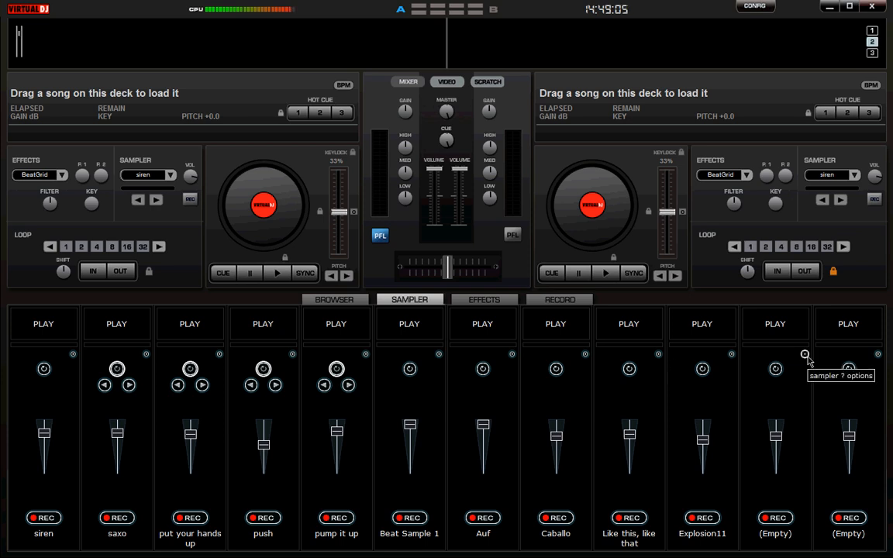
Step: Start loading a sample into an empty slot, pick 'BOOMMM!!!!!' in Samples and Beats, then cancel
{"action": "left_click", "coordinate": [806, 355]}
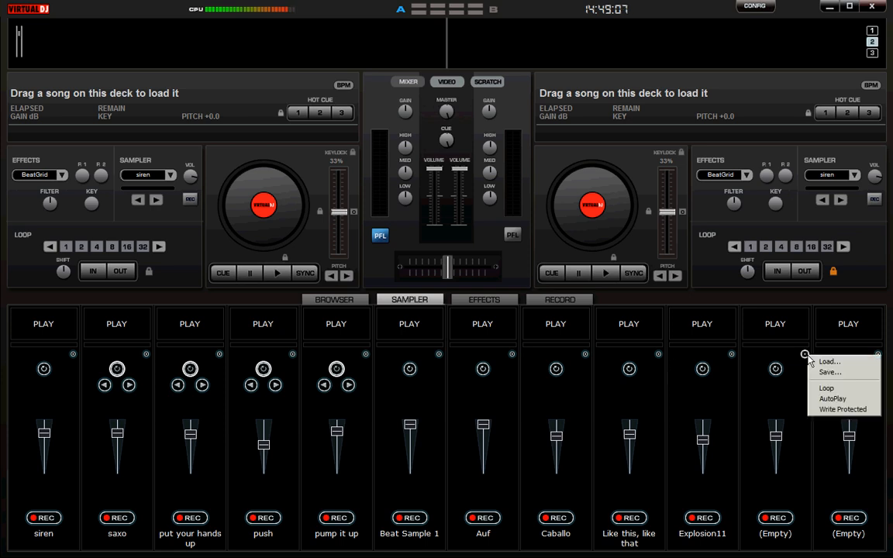
{"action": "left_click", "coordinate": [825, 363]}
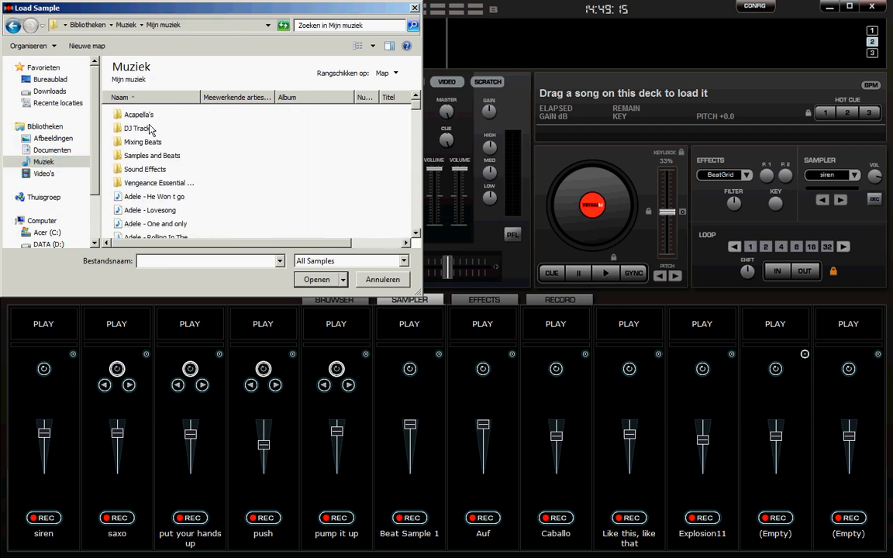
{"action": "double_click", "coordinate": [152, 155]}
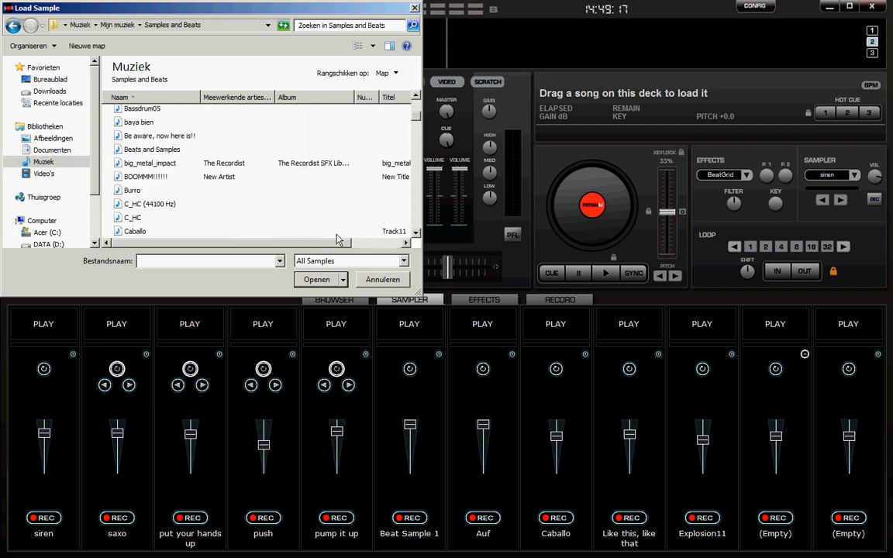
{"action": "left_click", "coordinate": [144, 177]}
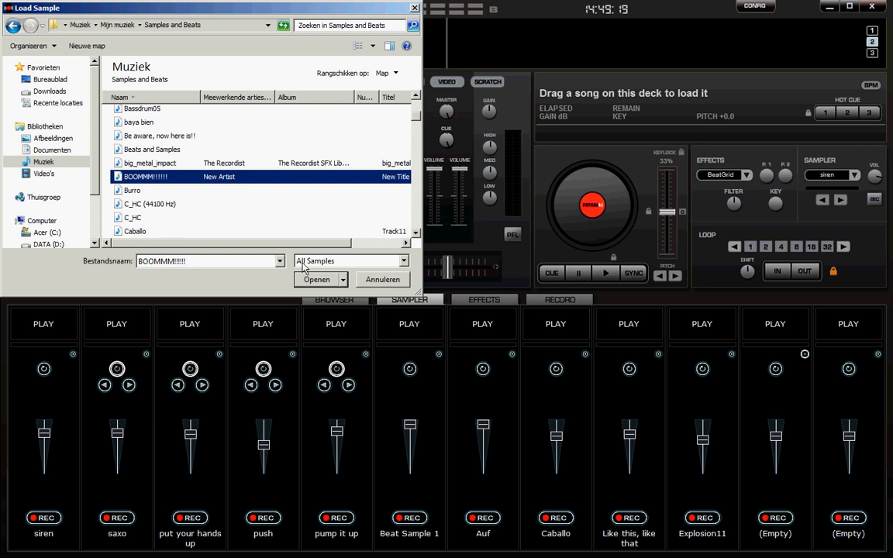
{"action": "left_click", "coordinate": [381, 279]}
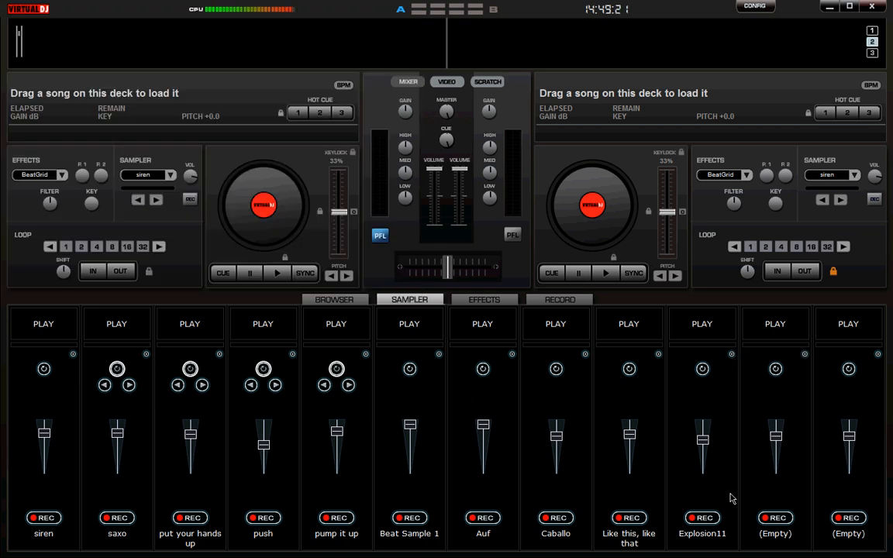
{"action": "mouse_move", "coordinate": [806, 366]}
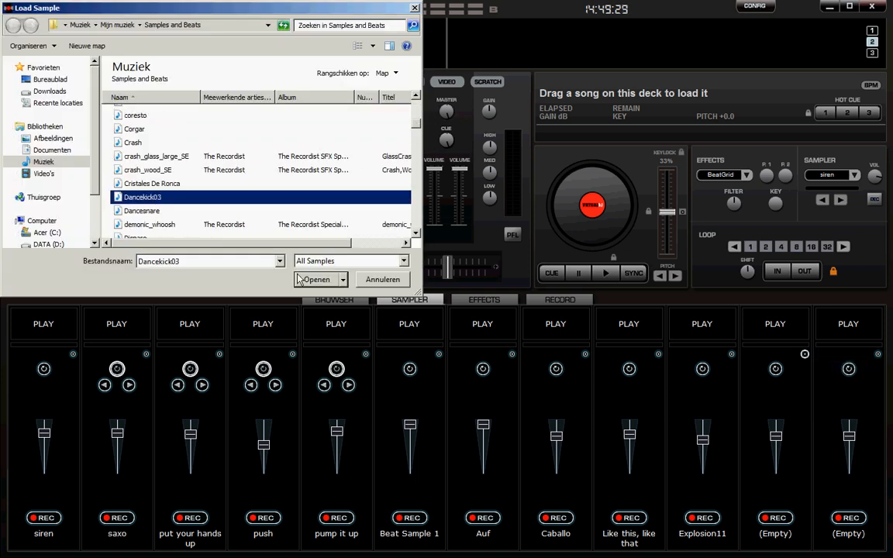
Step: Load Dancekick03 from Samples and Beats into the eleventh sampler slot
{"action": "left_click", "coordinate": [316, 279]}
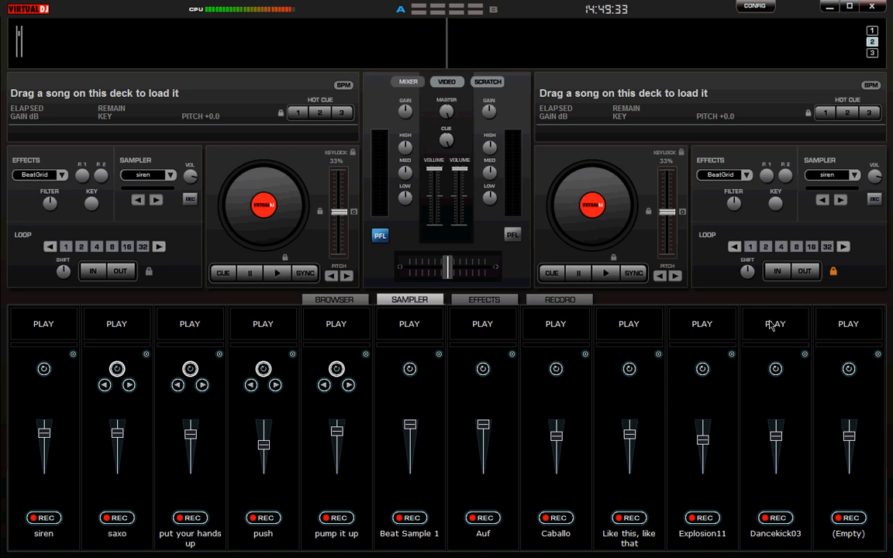
{"action": "mouse_move", "coordinate": [775, 325]}
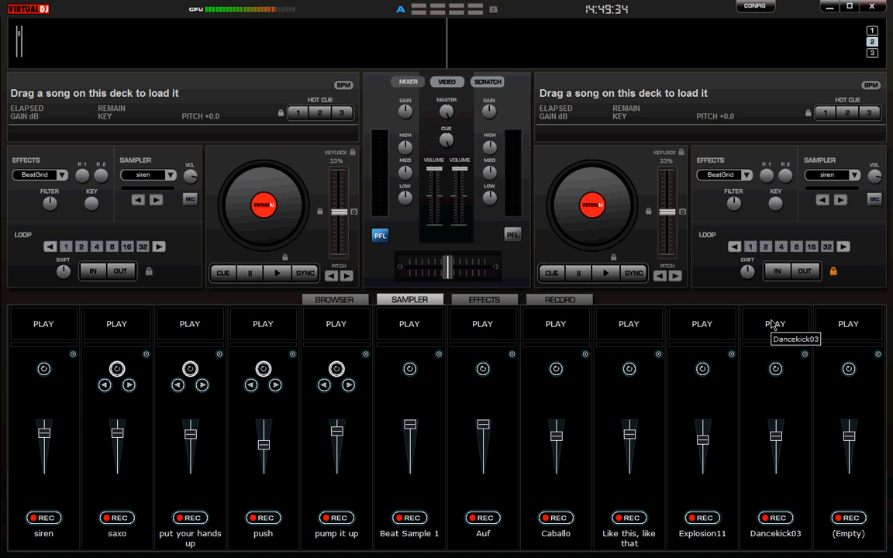